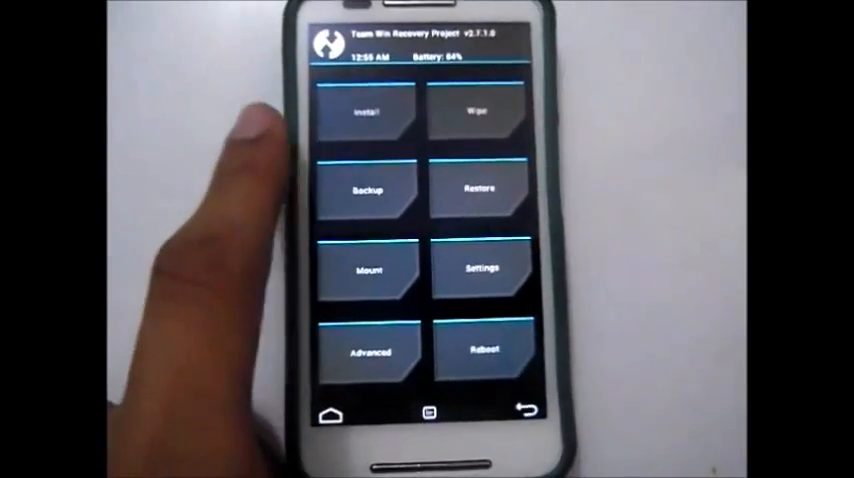
Step: Open TWRP's Install file browser at the root of internal storage
{"action": "left_click", "coordinate": [367, 110]}
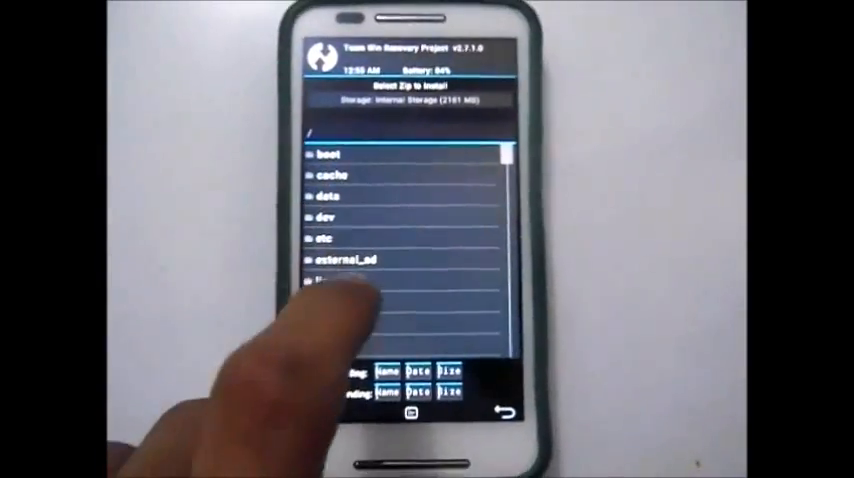
Step: Flash the SlimRoms condor 5.0.2 alpha zip from external_sd with the confirm slider
{"action": "scroll", "scroll_direction": "down", "scroll_amount": 3}
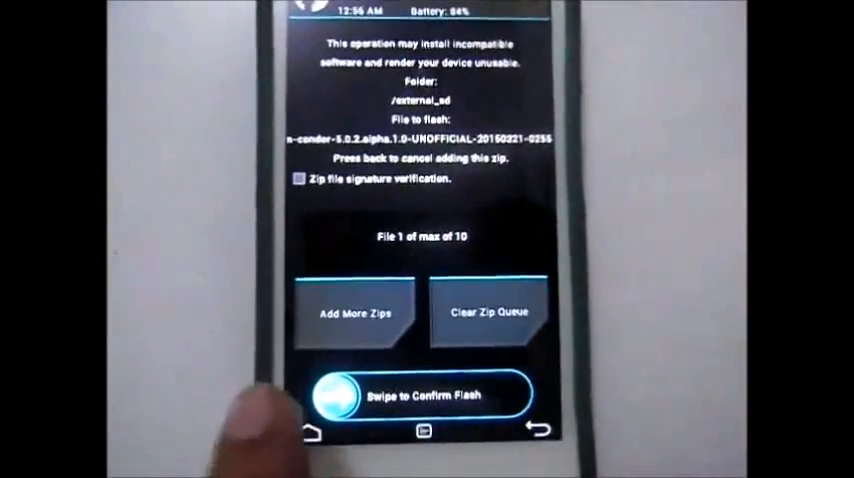
{"action": "left_click_drag", "start_coordinate": [340, 394], "coordinate": [500, 394]}
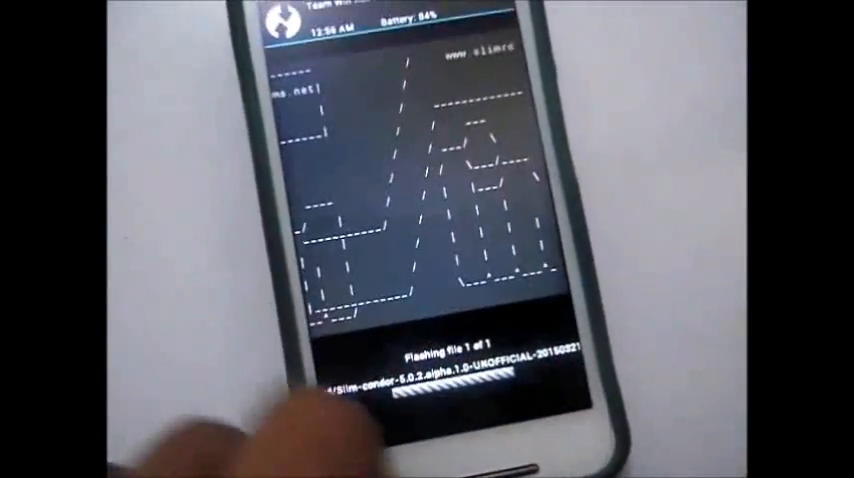